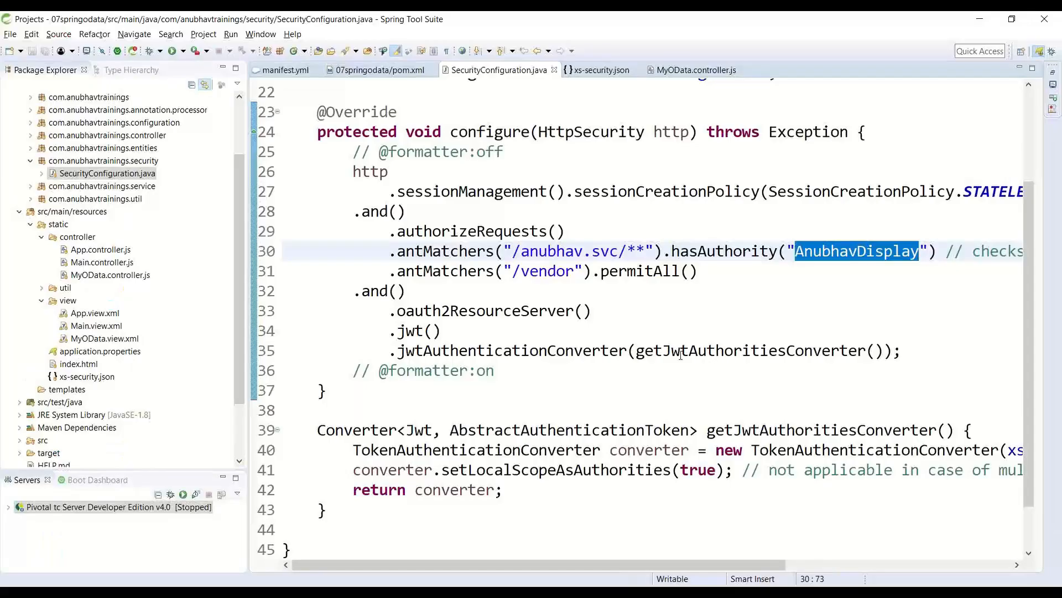
# - Open pom.xml, then highlight the AnubhavDisplay authority on line 30 of SecurityConfiguration.java
pyautogui.scroll(-3)
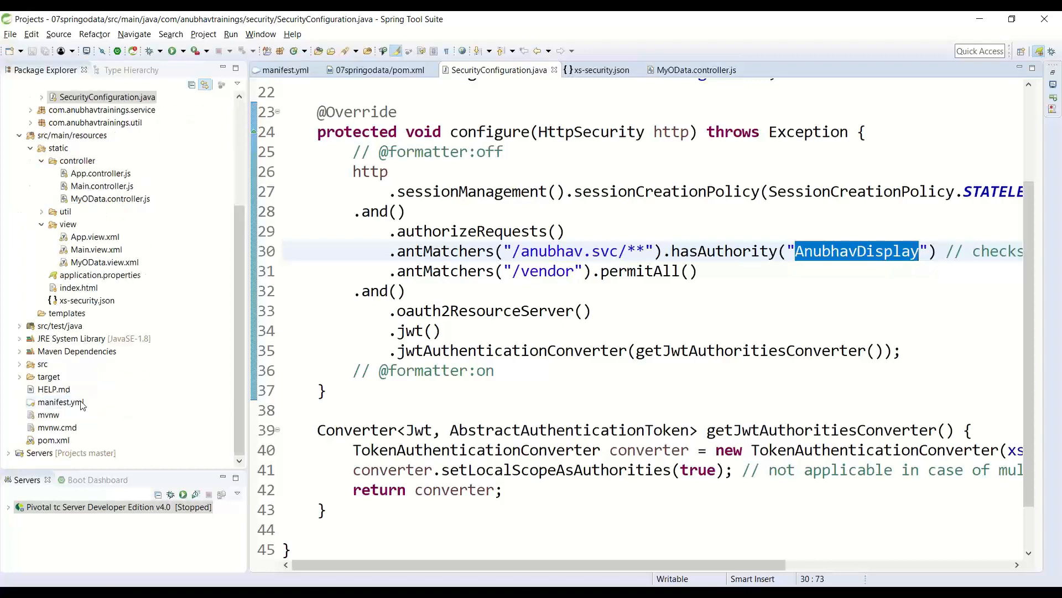
pyautogui.click(54, 440)
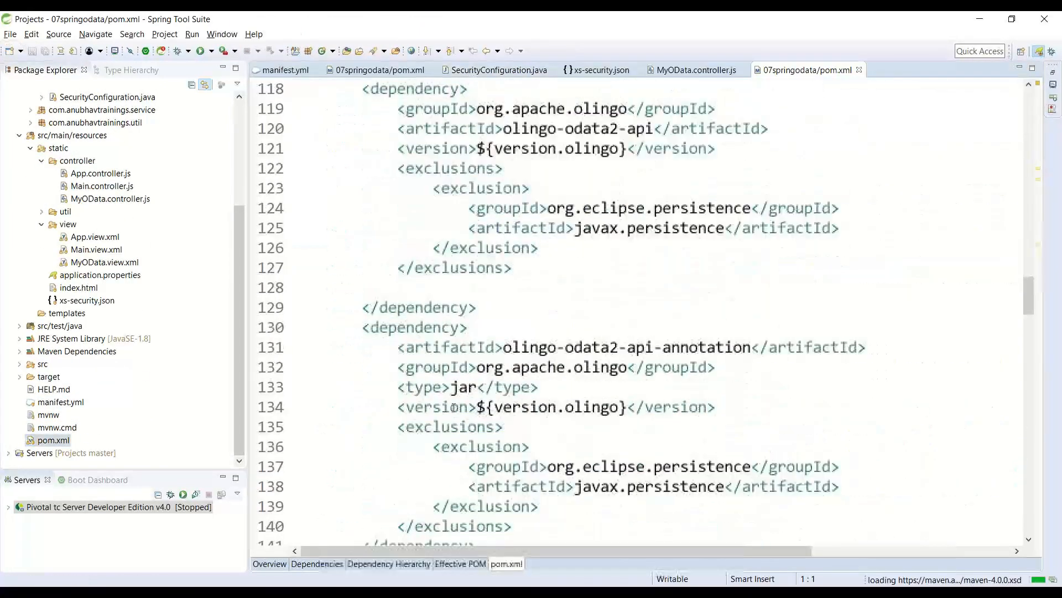
pyautogui.scroll(-3)
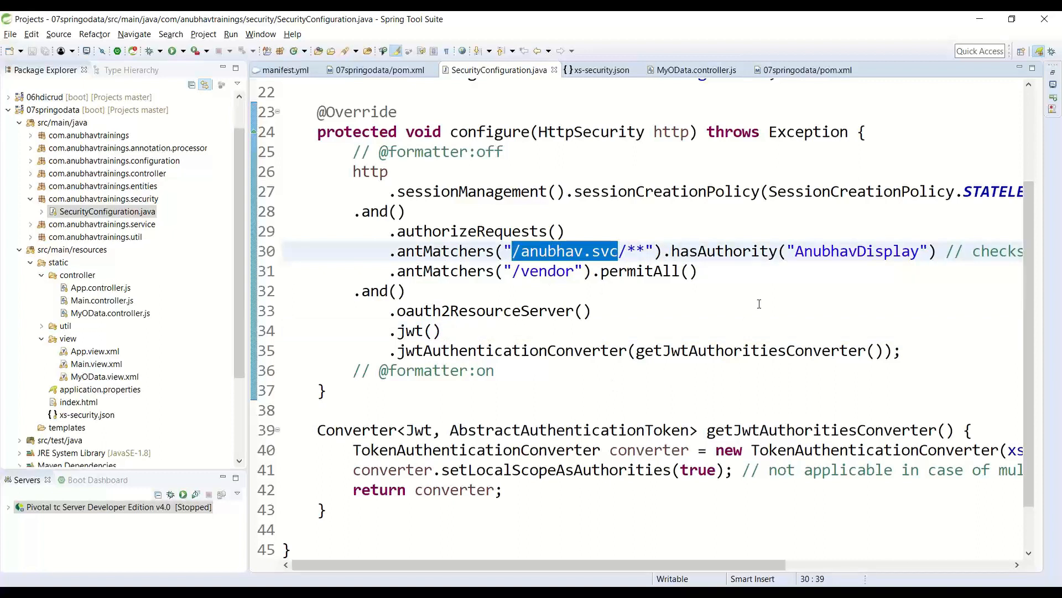
pyautogui.doubleClick(856, 250)
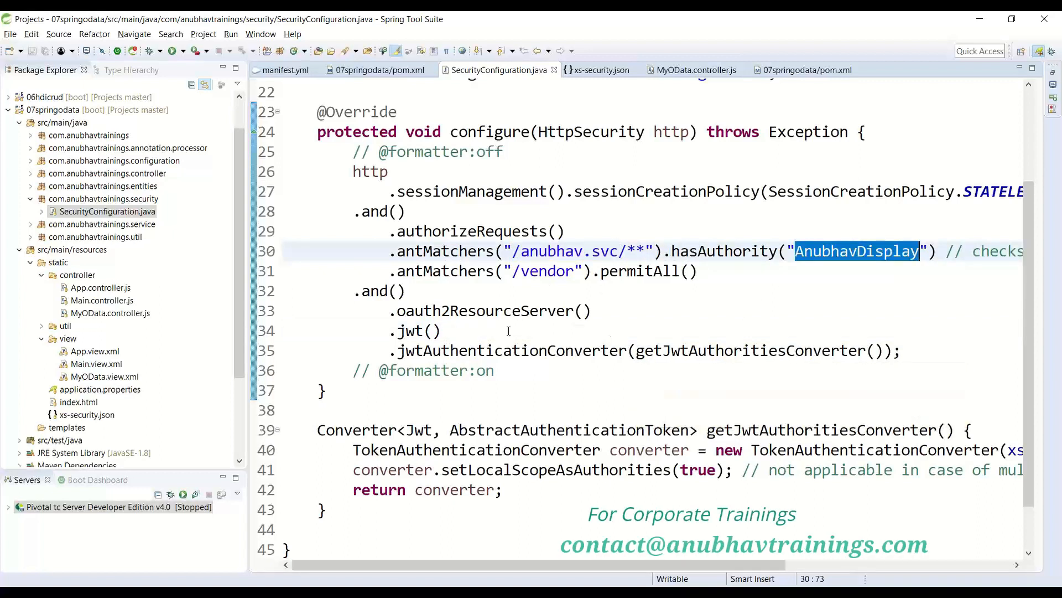
pyautogui.moveTo(514, 332)
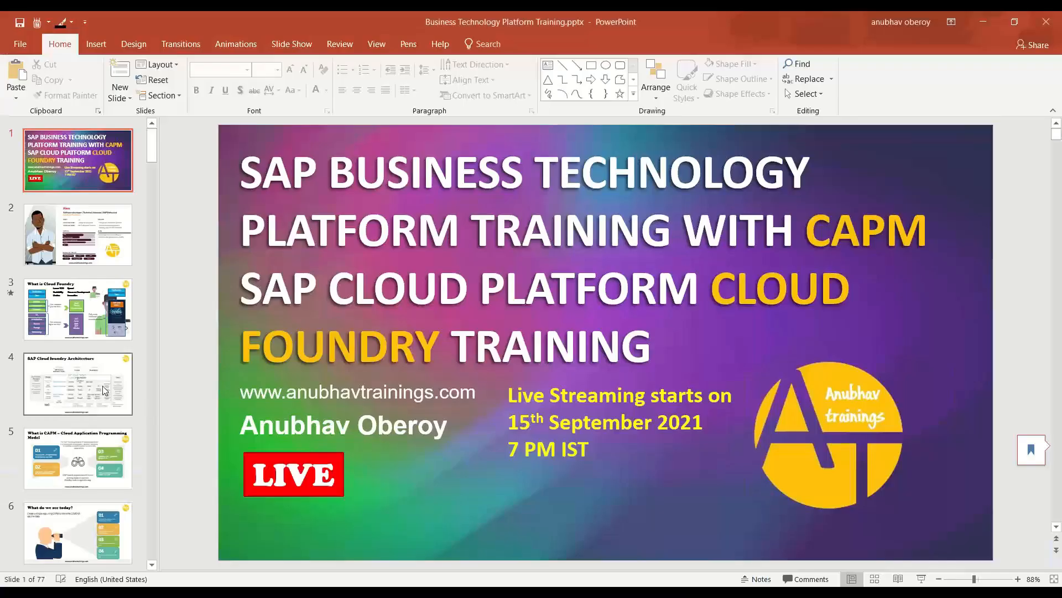
# - Display slide 4, the SAP Cloud Foundry Architecture slide
pyautogui.click(78, 384)
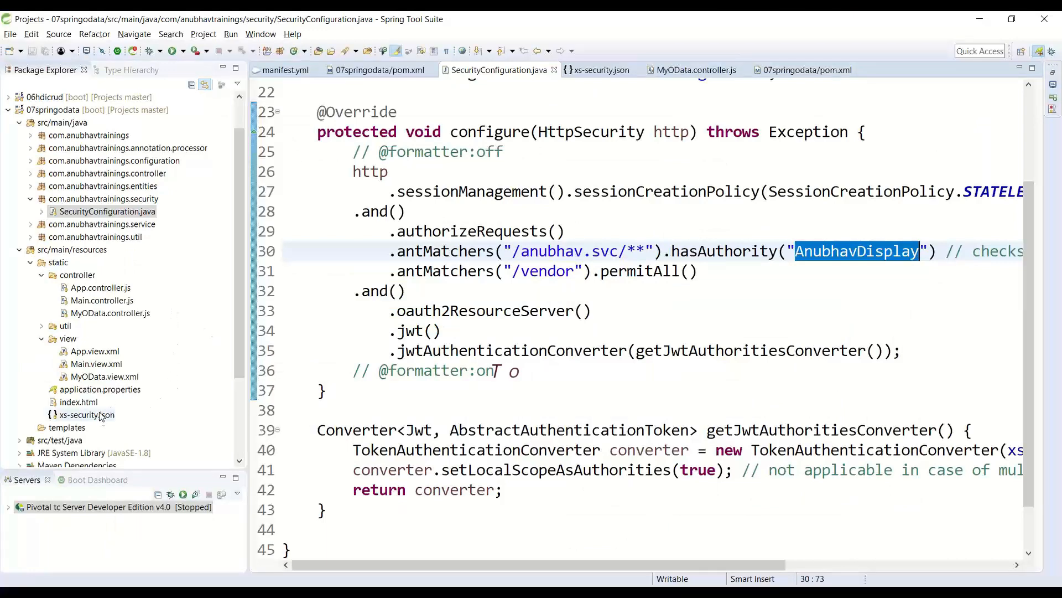
# - View manifest.yml listing the mysql and myxsuaa service bindings
pyautogui.click(283, 69)
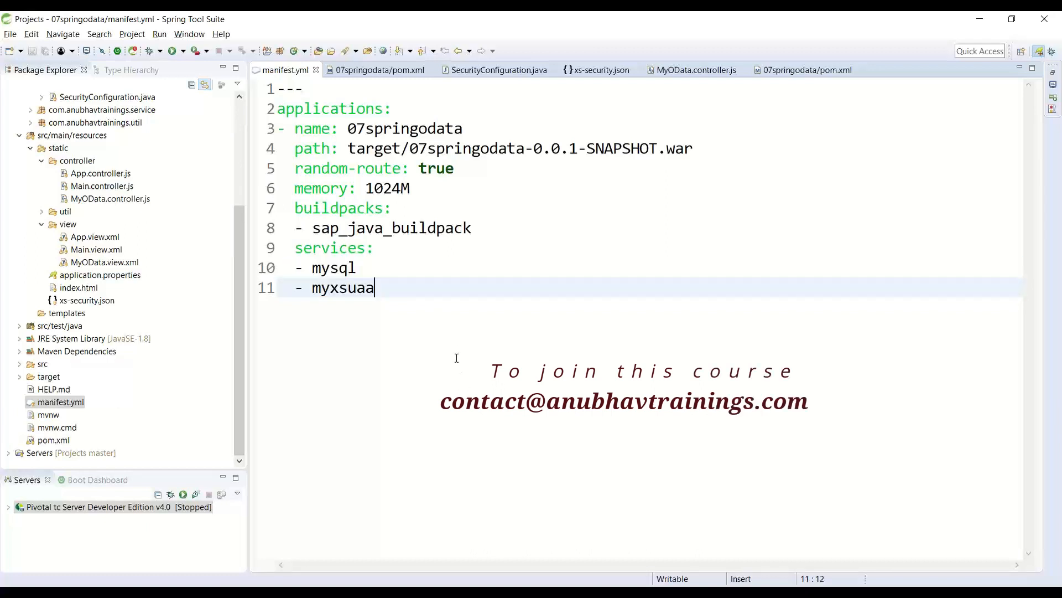
pyautogui.moveTo(450, 314)
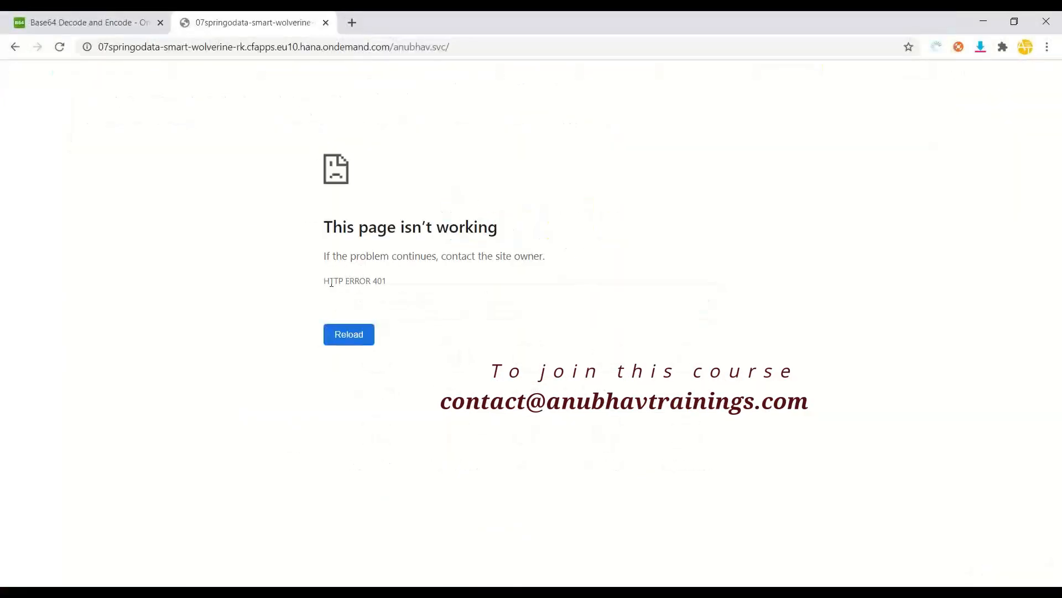
pyautogui.moveTo(424, 303)
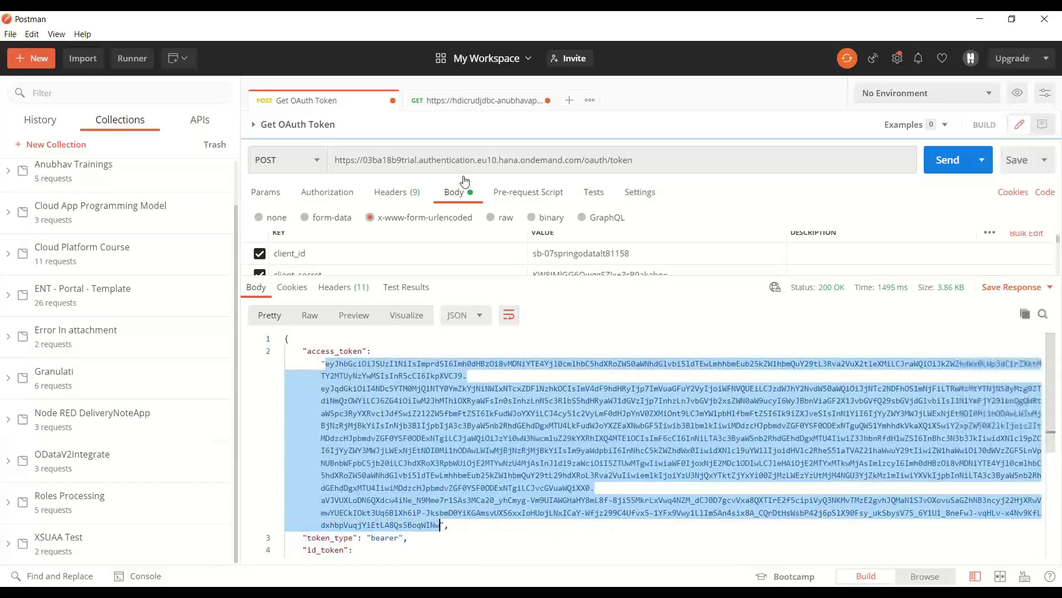
# - Show the GET VendorSet request's Bearer header and the IBM vendor record in the response
pyautogui.click(481, 100)
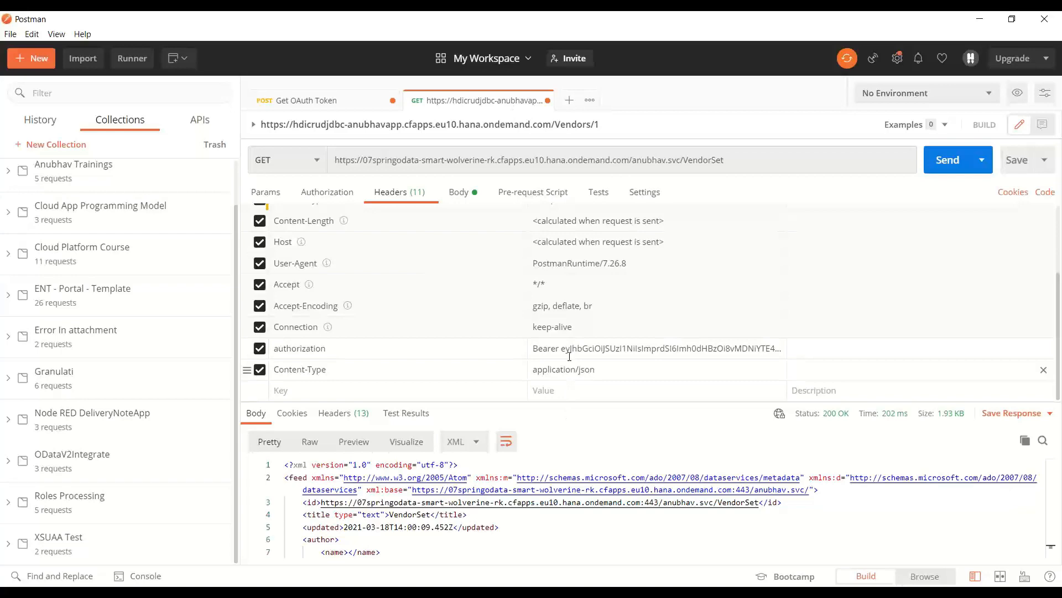
pyautogui.moveTo(593, 446)
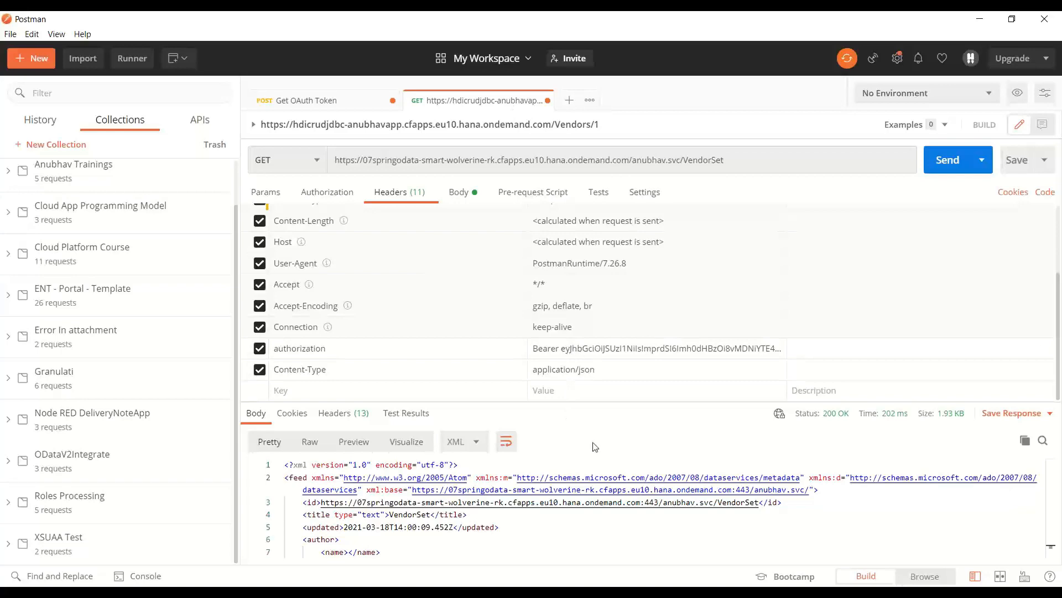
pyautogui.scroll(-3)
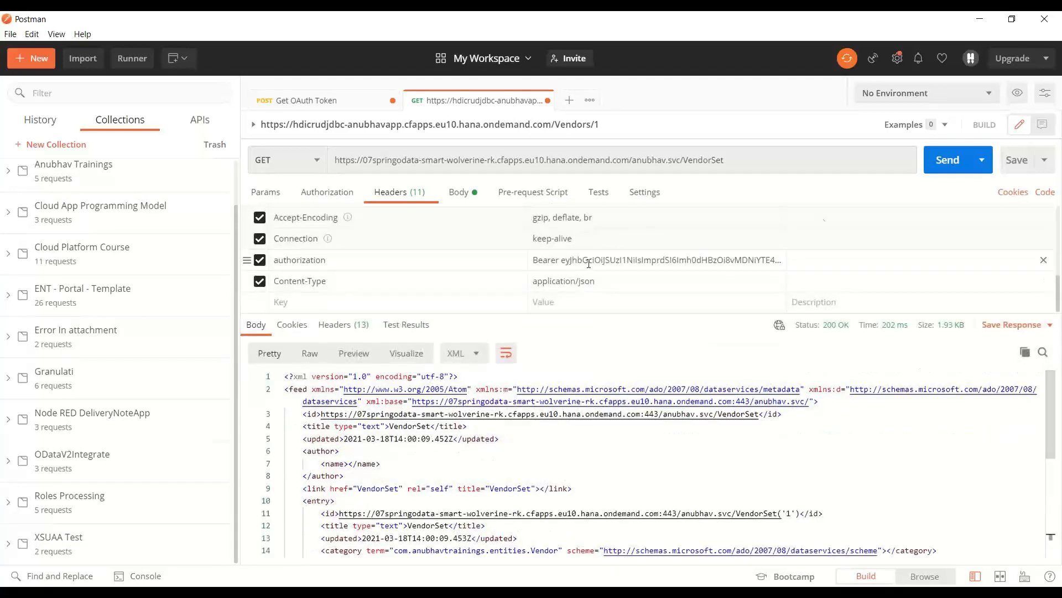
pyautogui.click(948, 159)
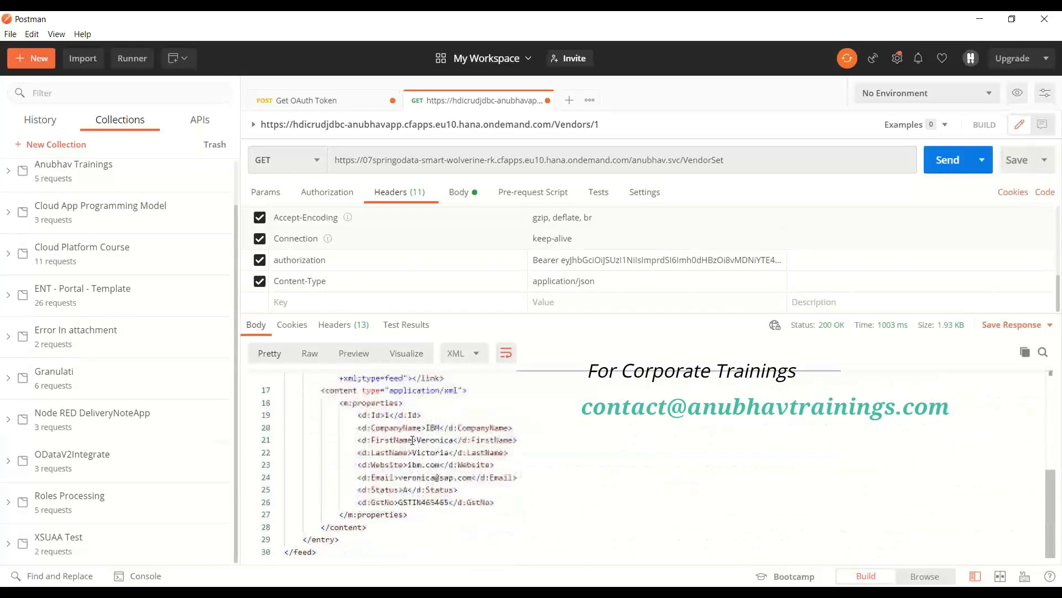
pyautogui.click(533, 538)
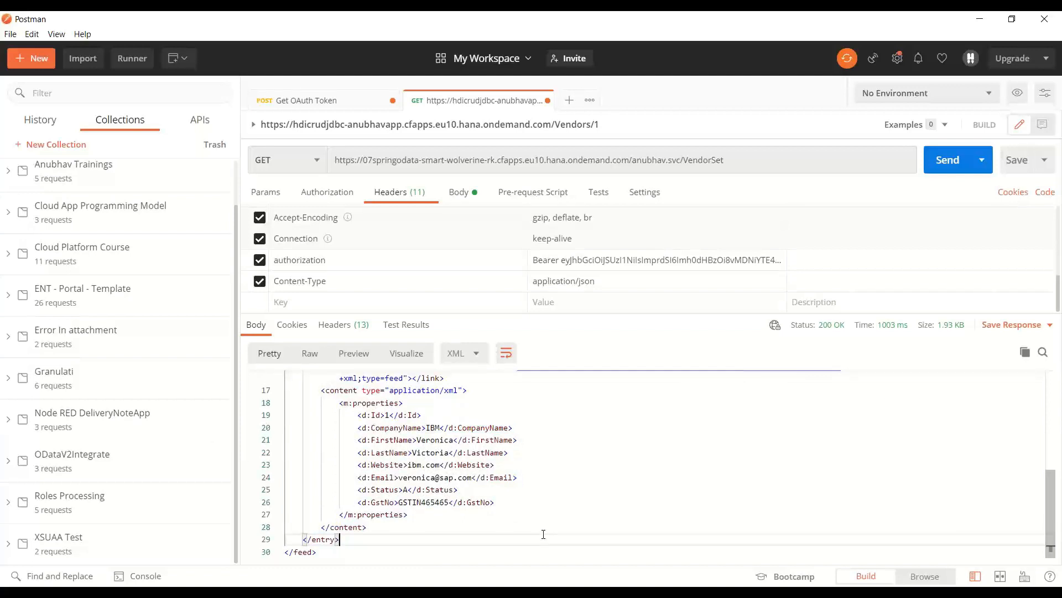
pyautogui.moveTo(528, 509)
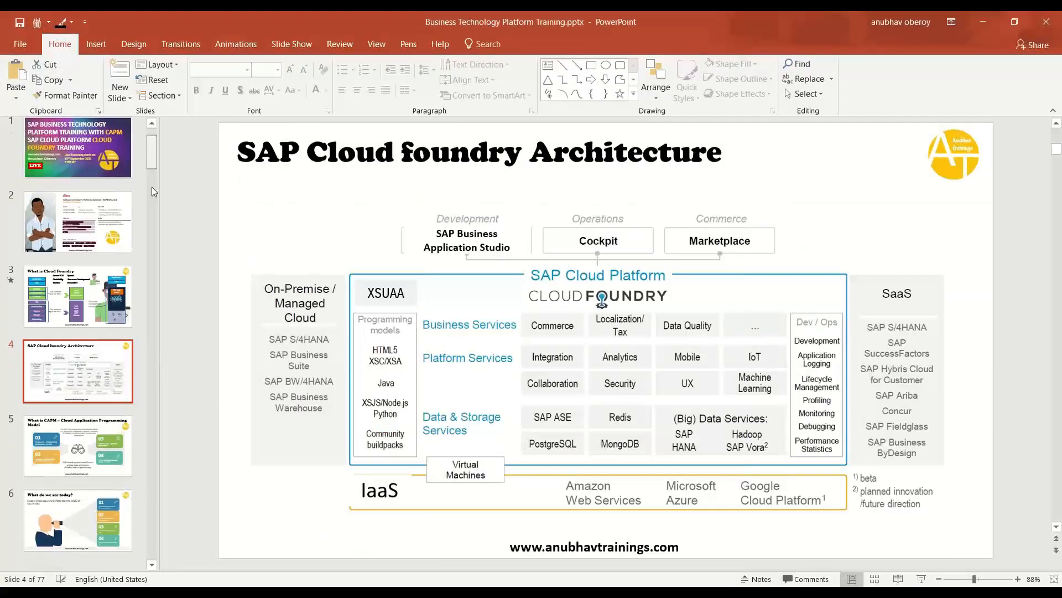
# - Display slide 65, 'Banking example from Real world', diagramming the XSUAA token flow
pyautogui.scroll(-3)
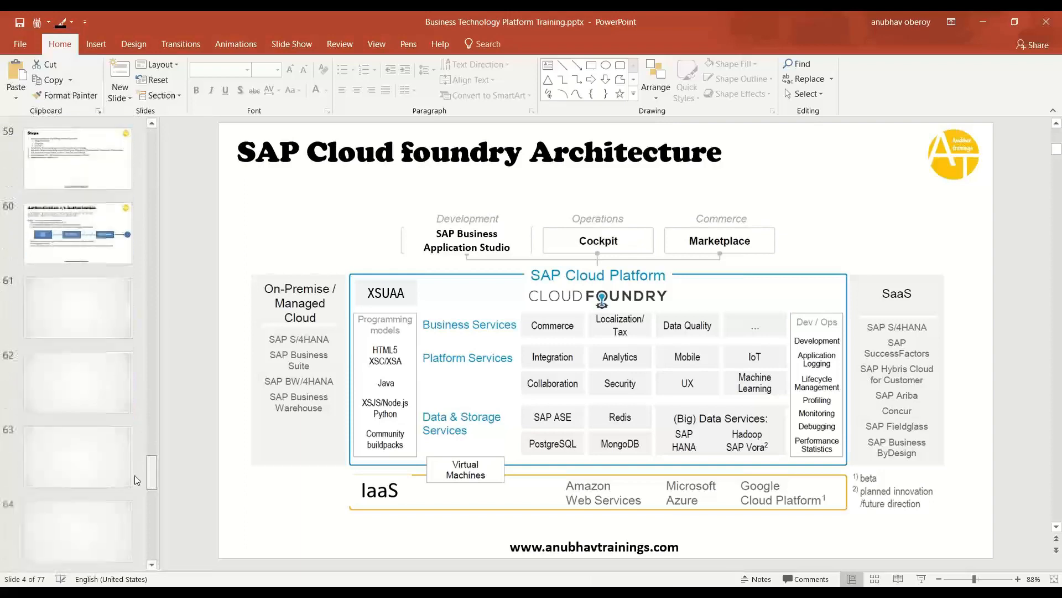
pyautogui.scroll(3)
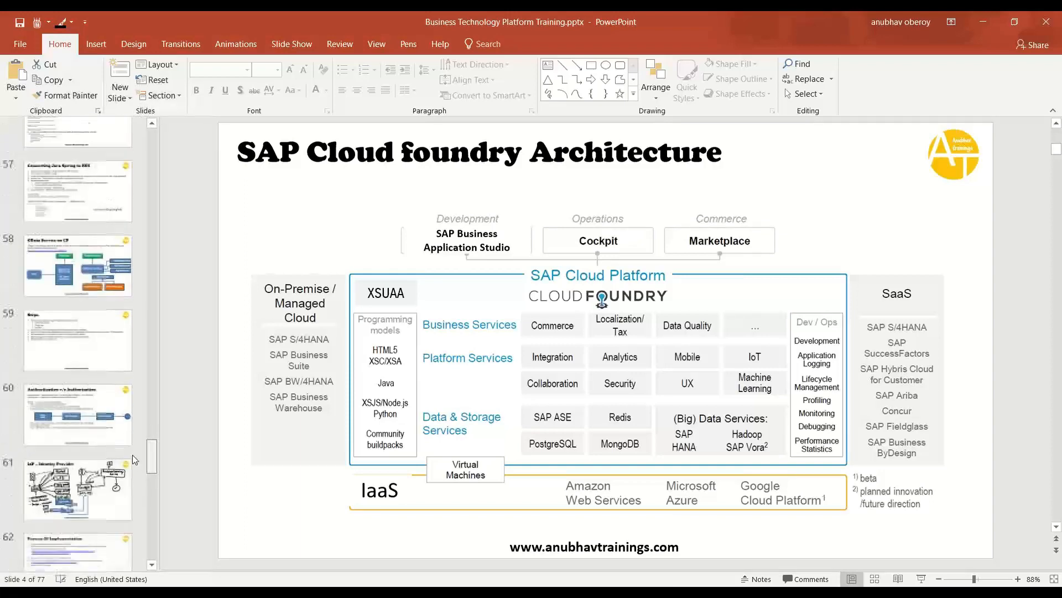
pyautogui.scroll(-3)
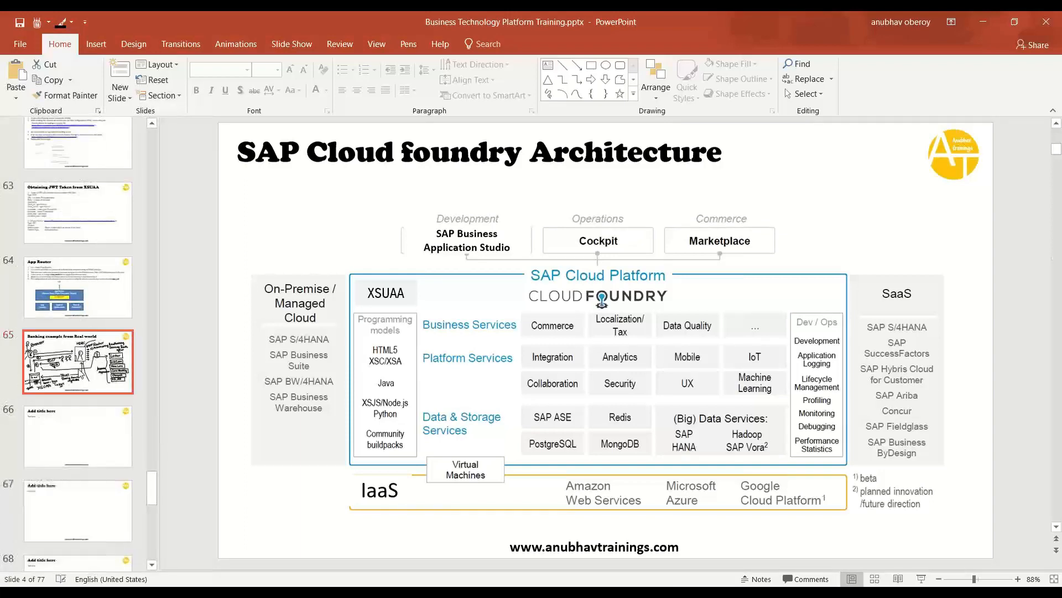
pyautogui.click(77, 361)
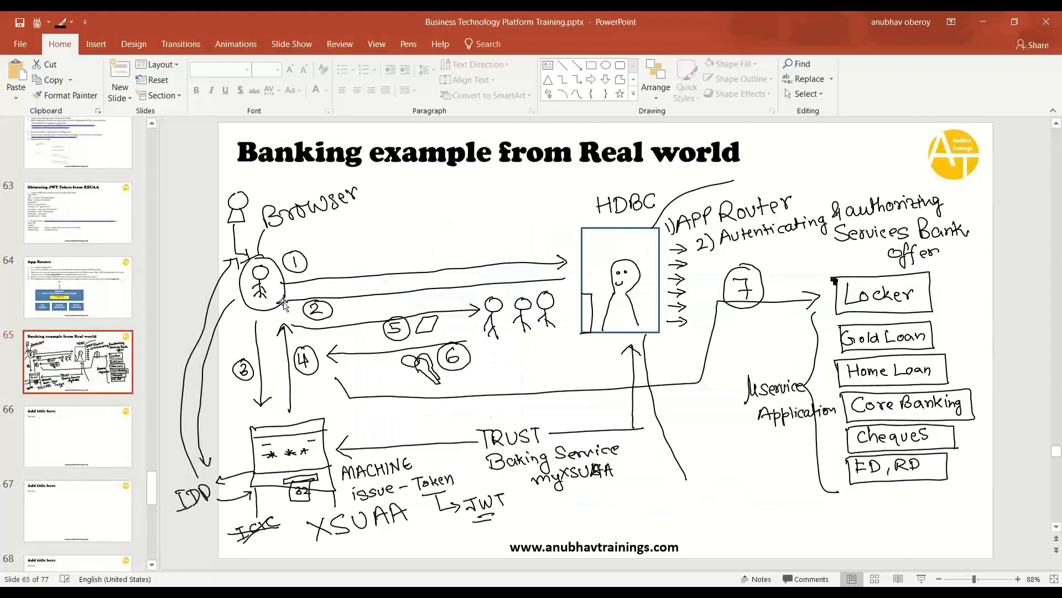
pyautogui.moveTo(676, 329)
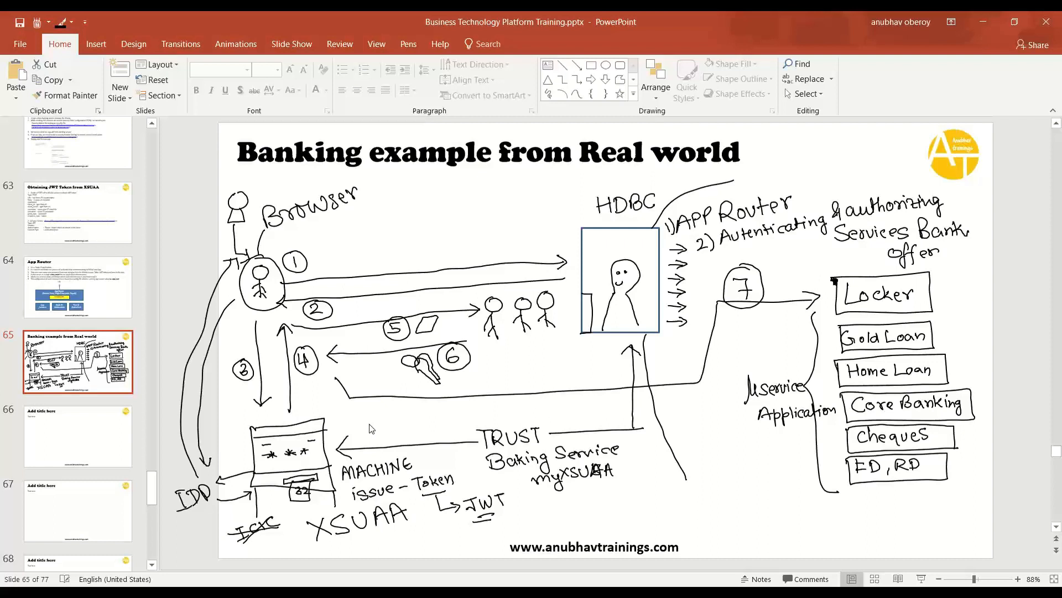
pyautogui.moveTo(371, 428)
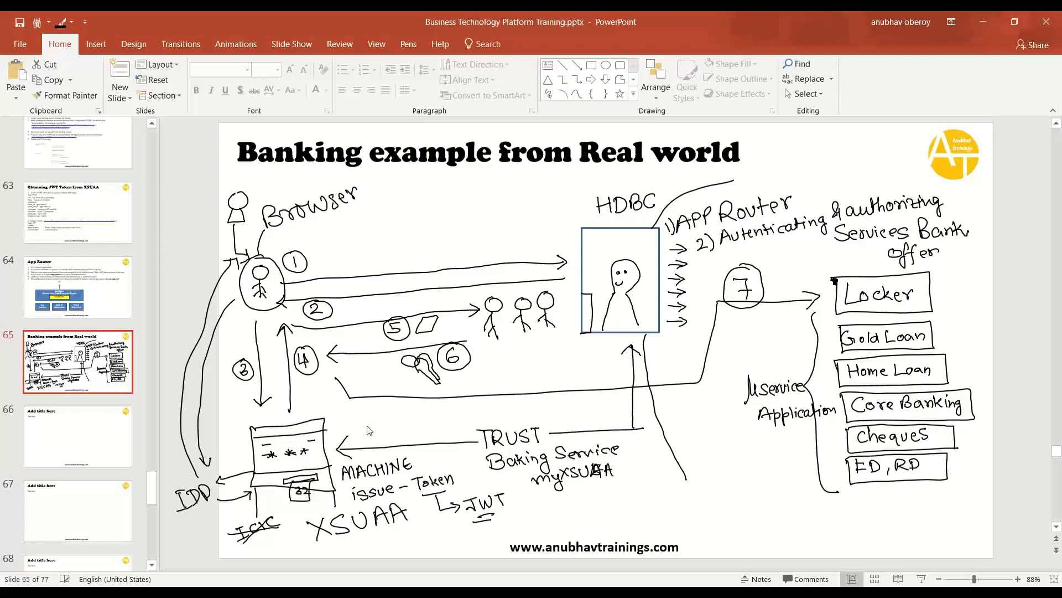
pyautogui.moveTo(367, 430)
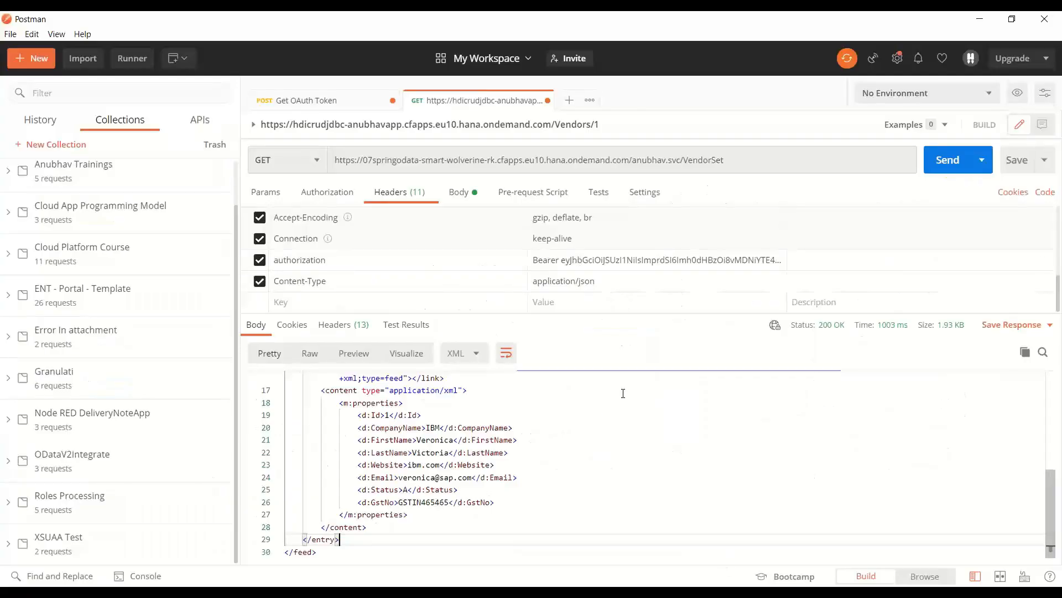
pyautogui.moveTo(616, 380)
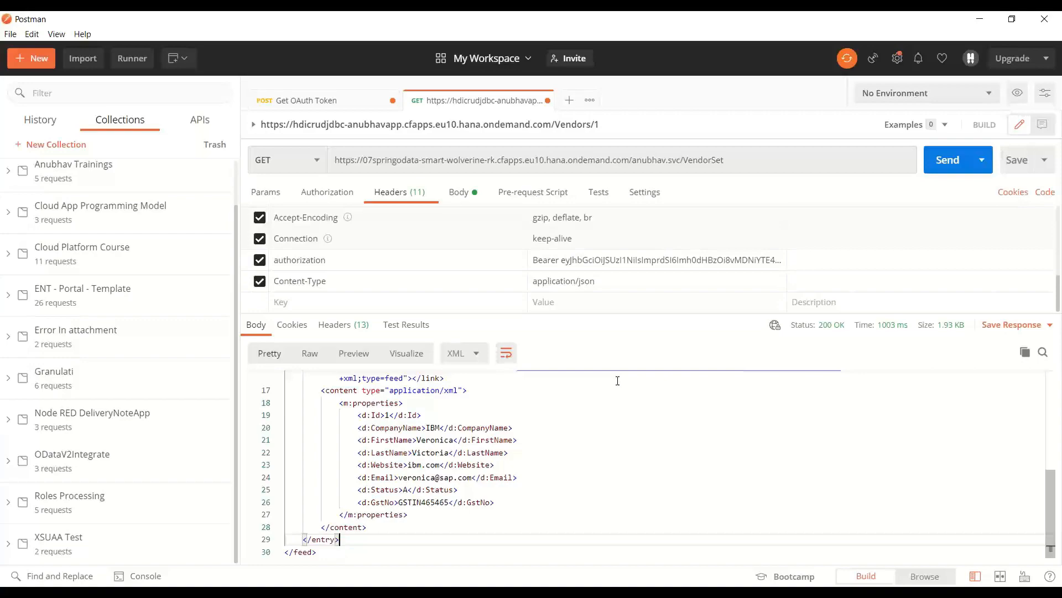
pyautogui.moveTo(618, 383)
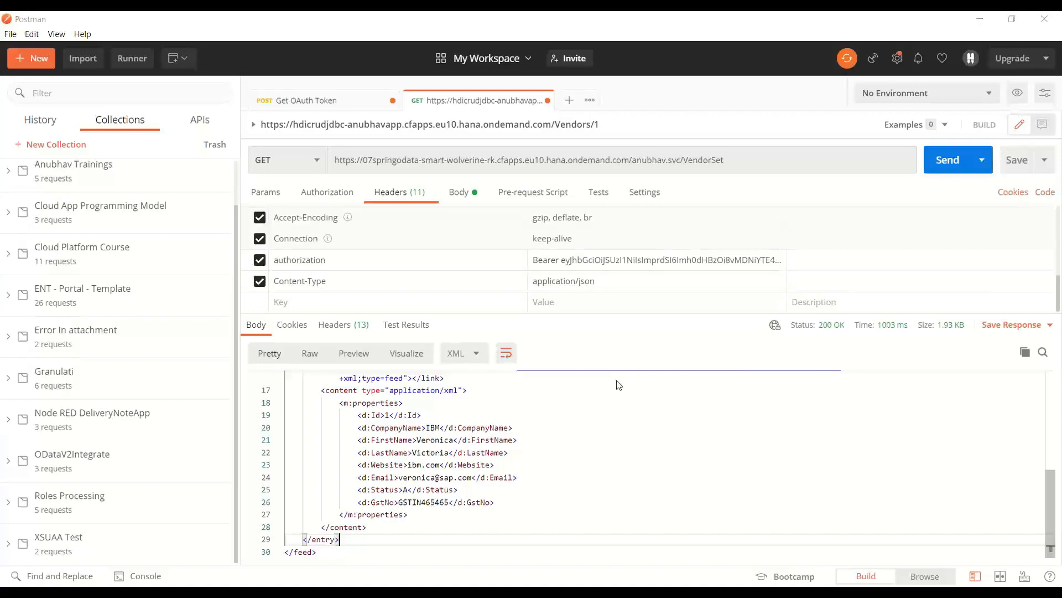